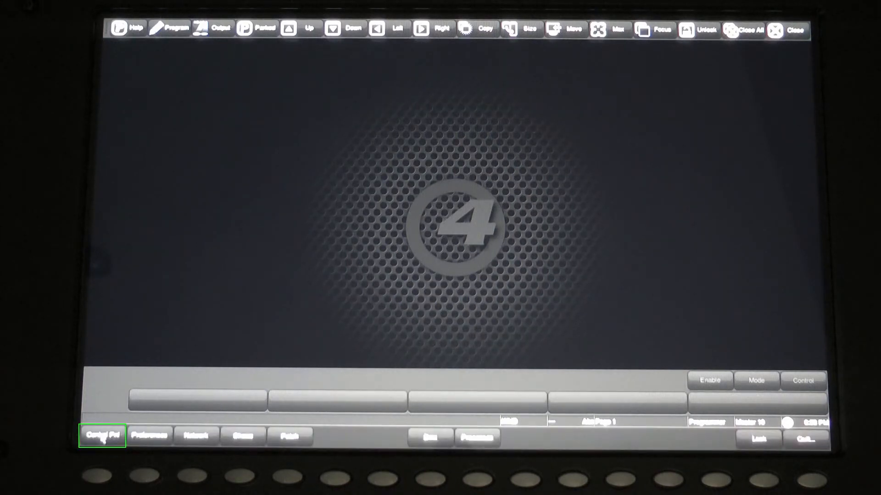
# In Control Panel's MIDI settings, set the MIDI input to USB LTCMIDI MIDI 1 and apply
pyautogui.click(102, 437)
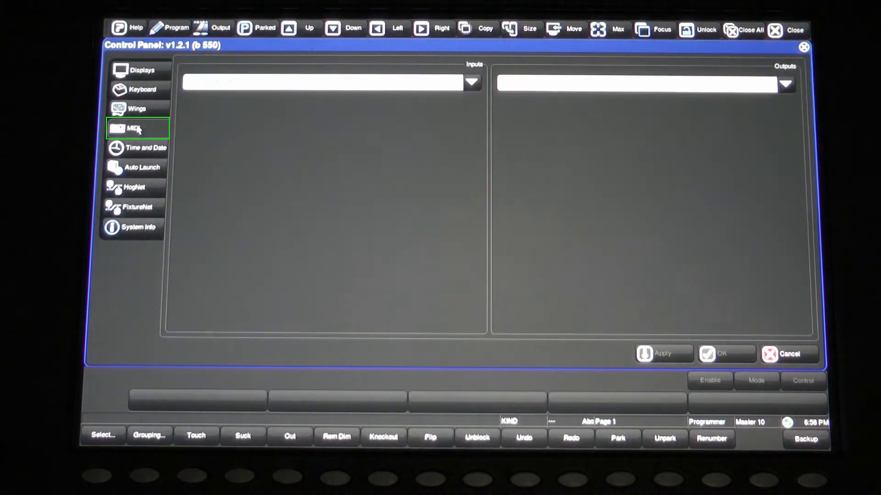
pyautogui.click(471, 91)
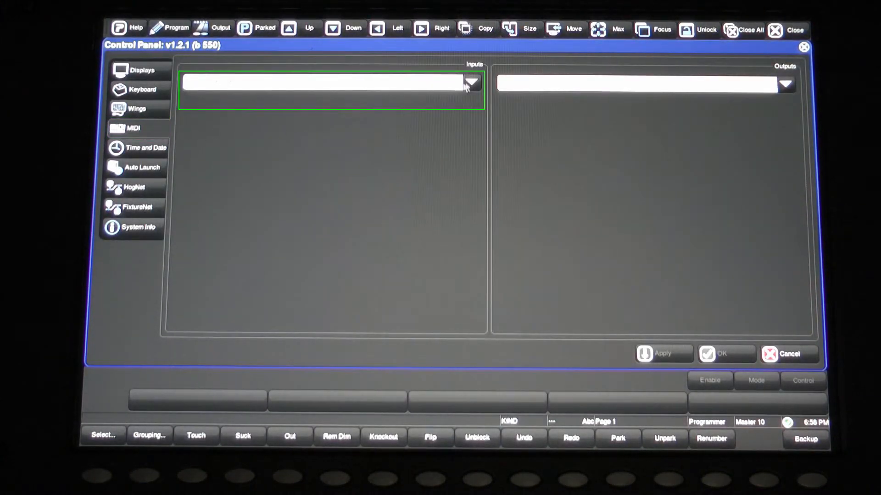
pyautogui.click(472, 82)
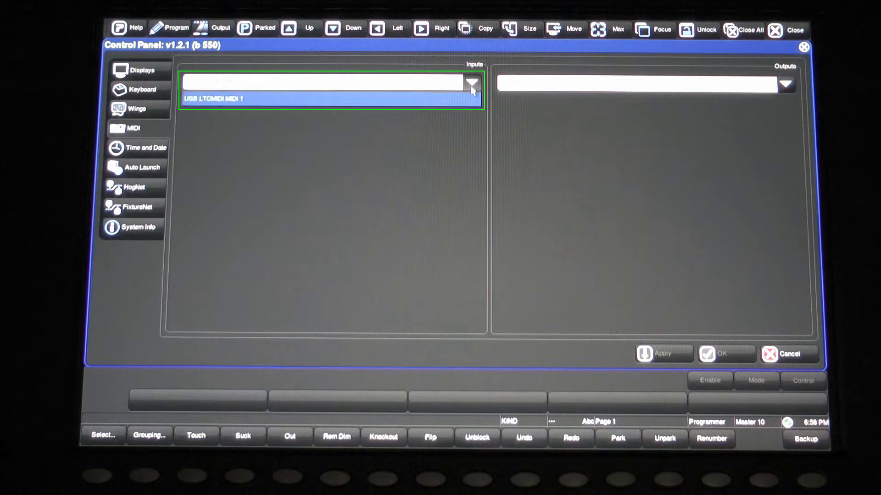
pyautogui.click(220, 98)
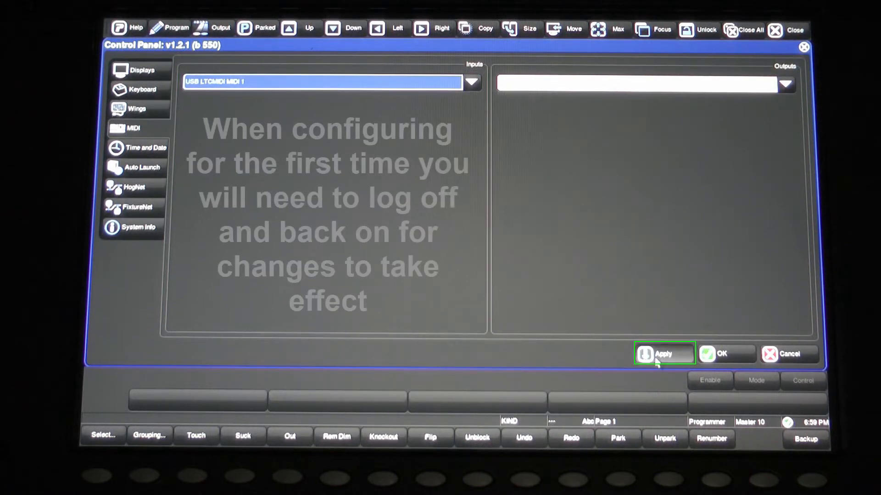
pyautogui.click(664, 354)
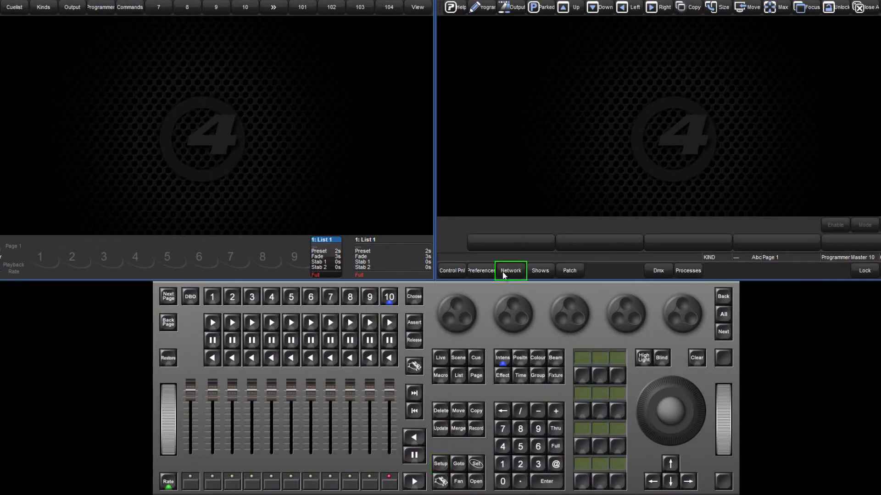
# Assign LTC Widget 1686 to timecode widget slot 1 in Network settings, then close Network
pyautogui.click(511, 270)
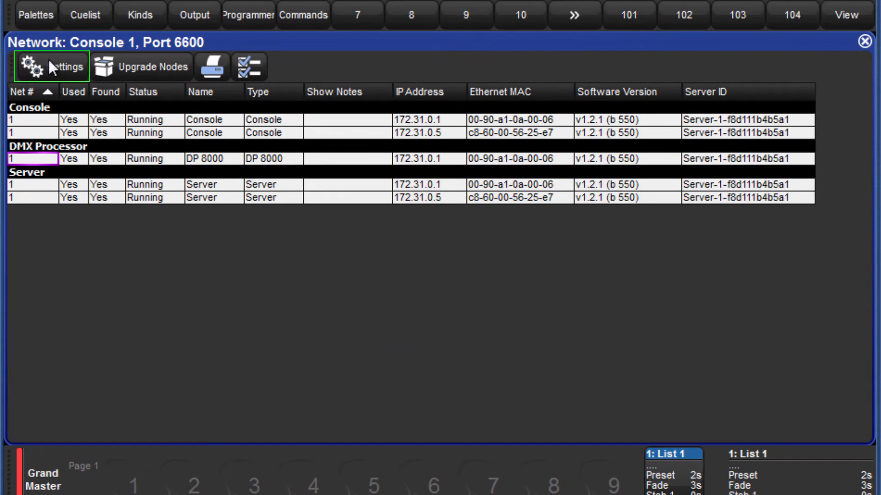
pyautogui.click(44, 67)
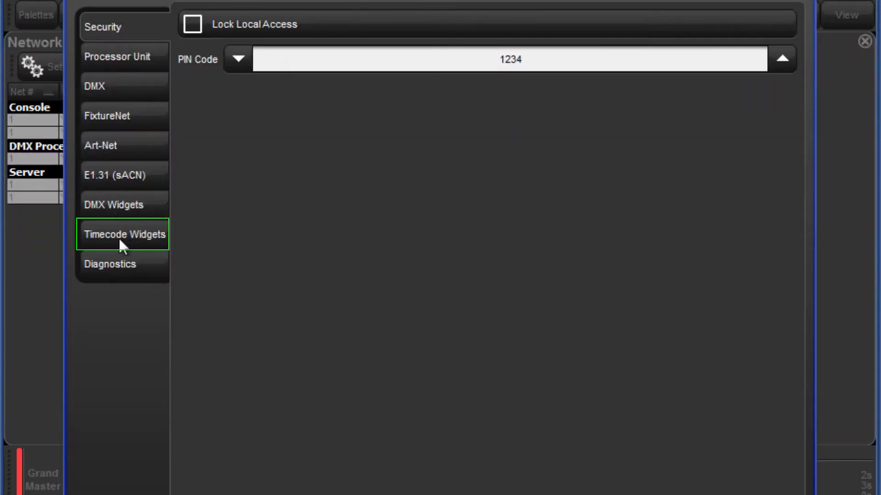
pyautogui.click(124, 234)
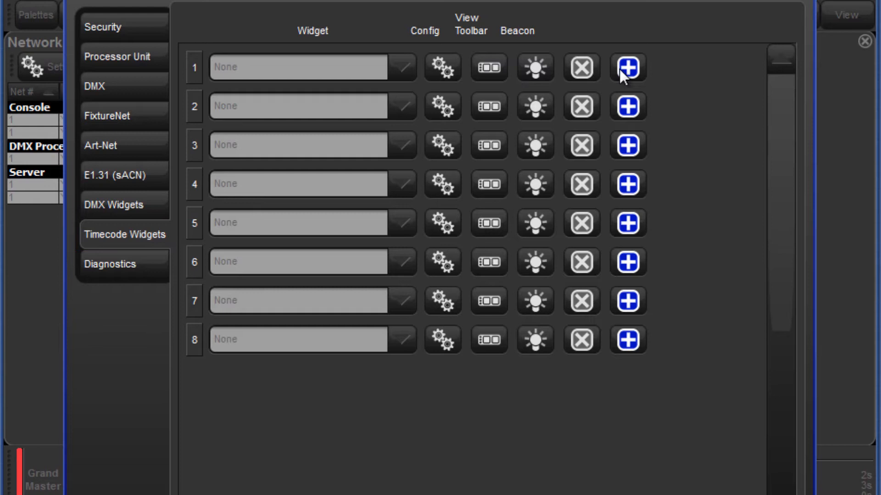
pyautogui.click(627, 67)
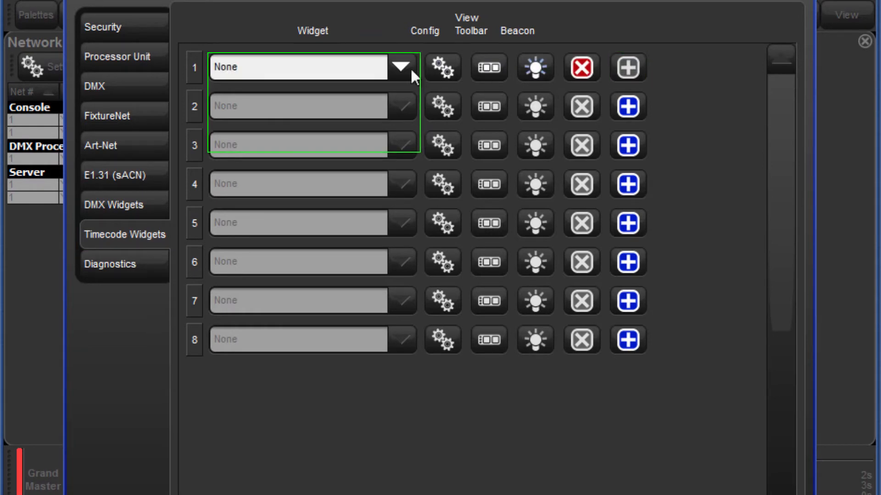
pyautogui.click(400, 67)
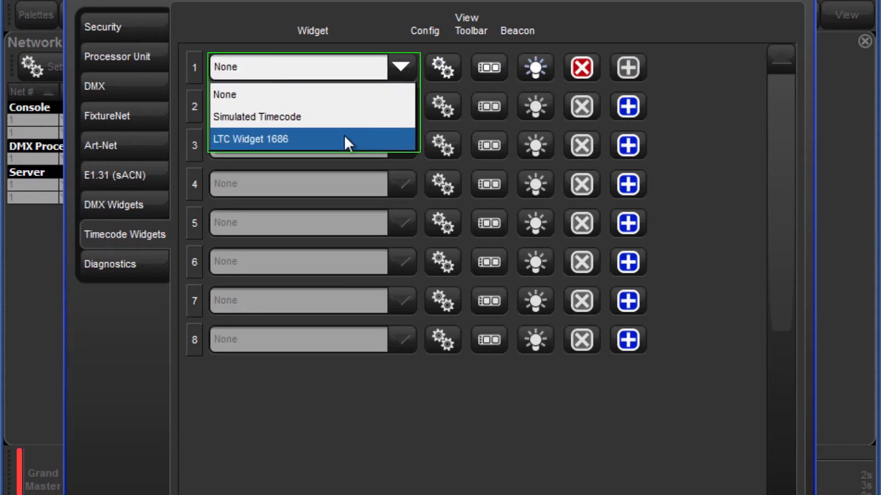
pyautogui.click(273, 139)
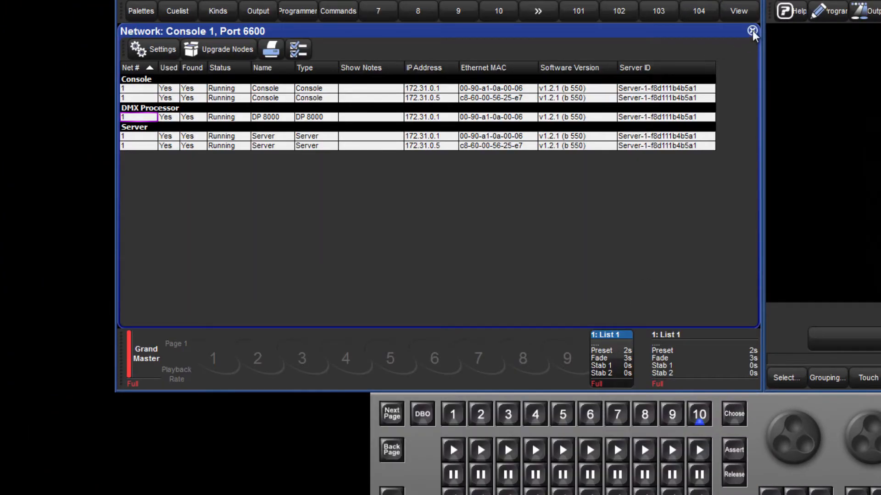
pyautogui.click(750, 32)
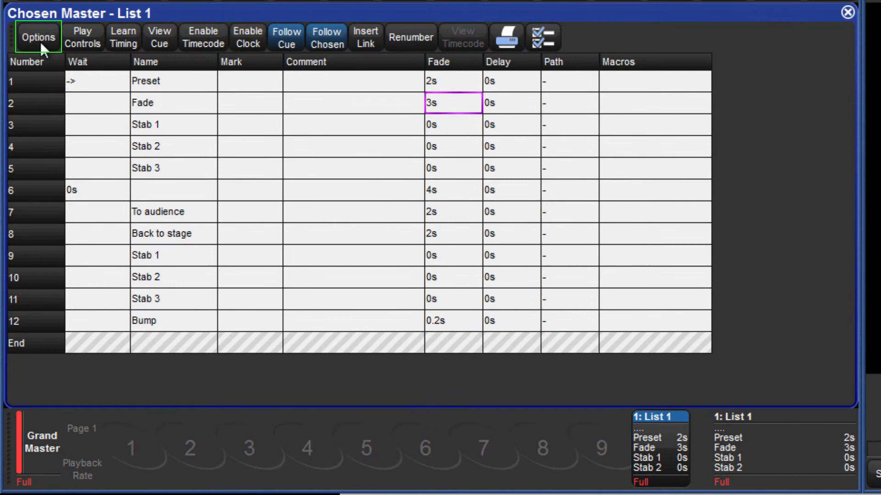
# Set List 1's timecode source to DP 8000 1 Index 1 (LTC) and enable timecode
pyautogui.click(37, 36)
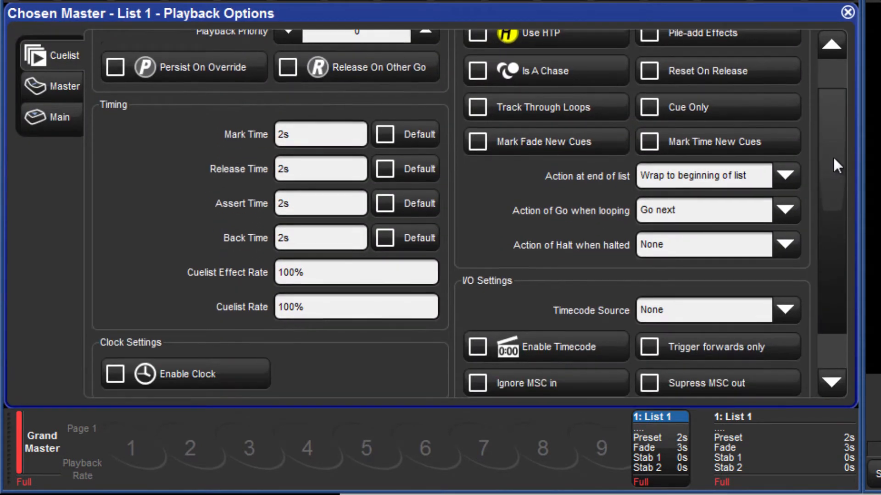
pyautogui.click(785, 259)
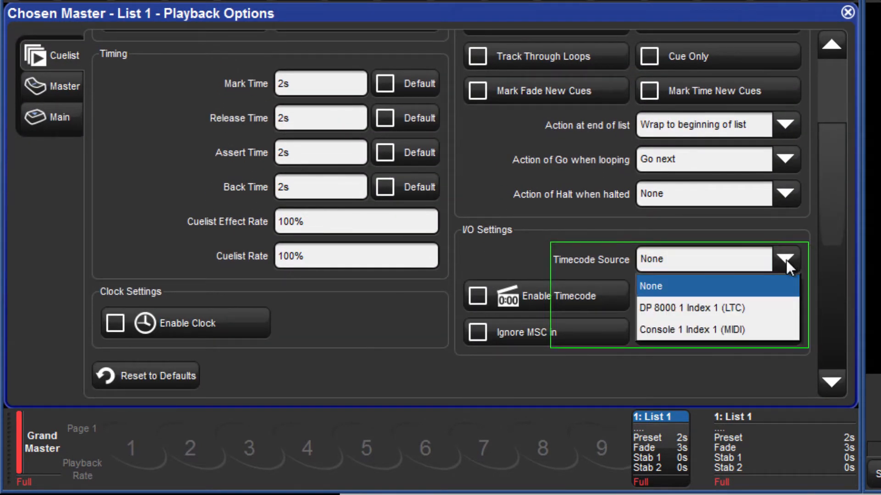
pyautogui.click(692, 308)
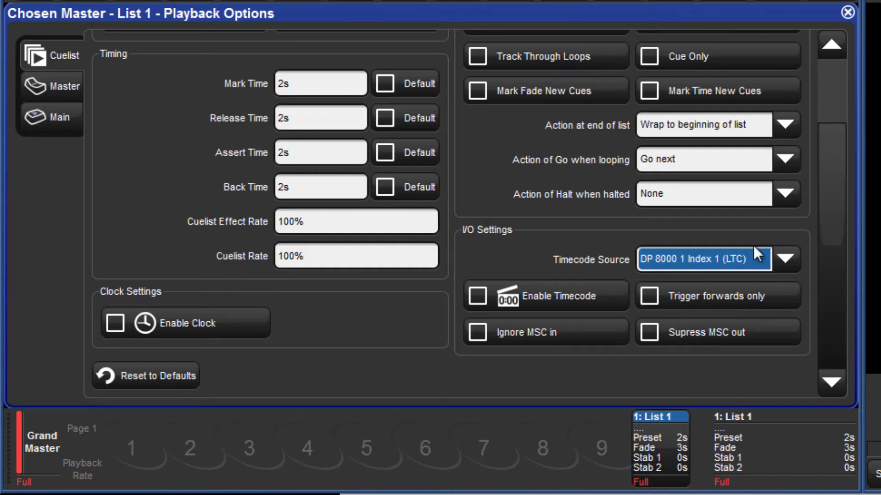
pyautogui.click(845, 13)
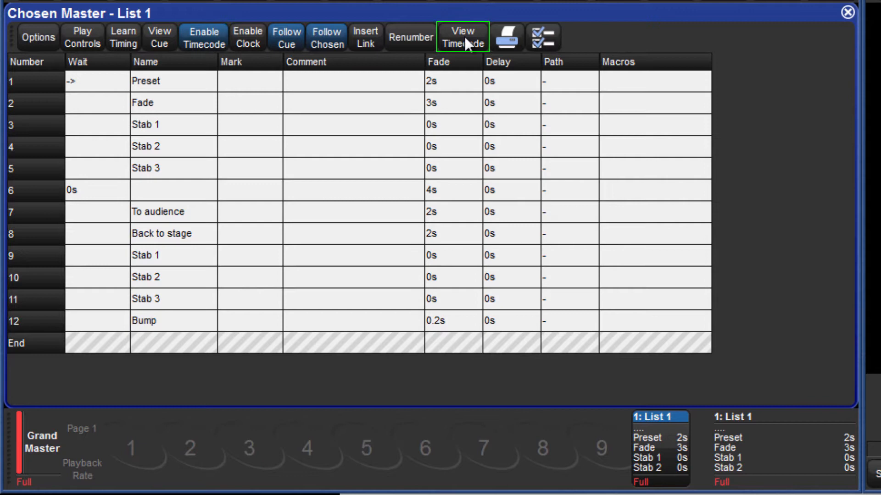
# Switch List 1's timecode readout to simulated timecode and start it running
pyautogui.click(463, 36)
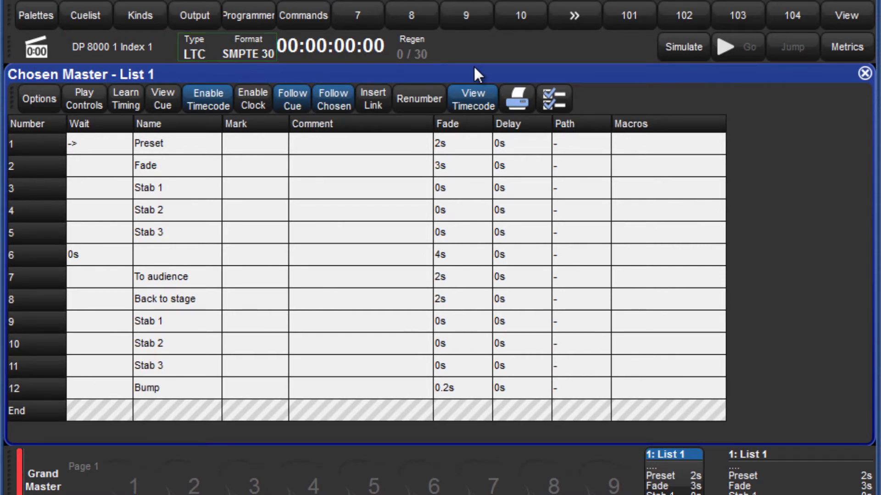
pyautogui.click(331, 45)
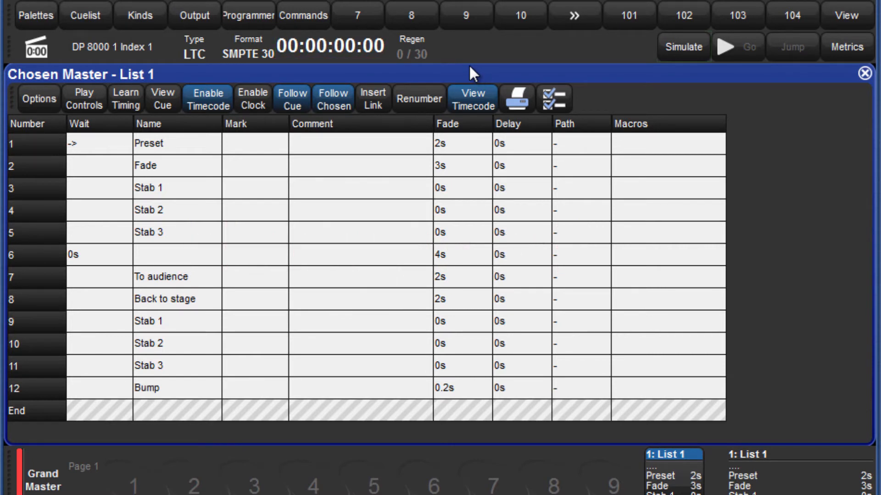
pyautogui.click(683, 46)
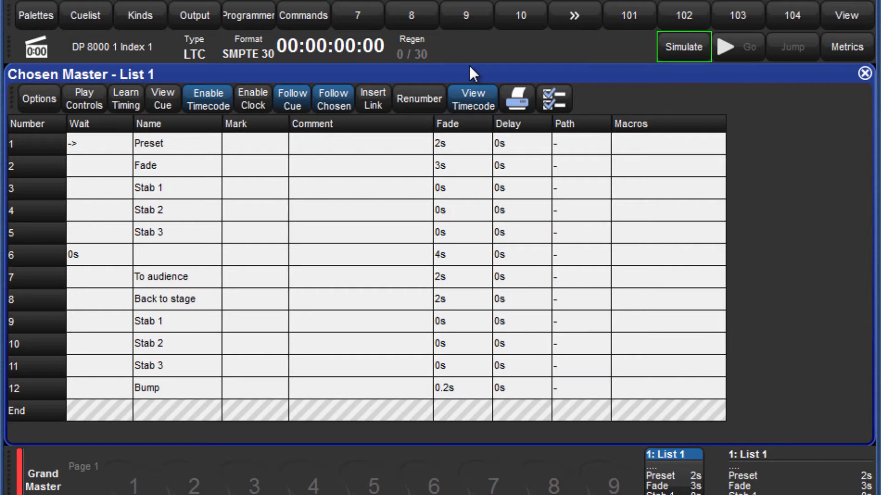
pyautogui.moveTo(618, 84)
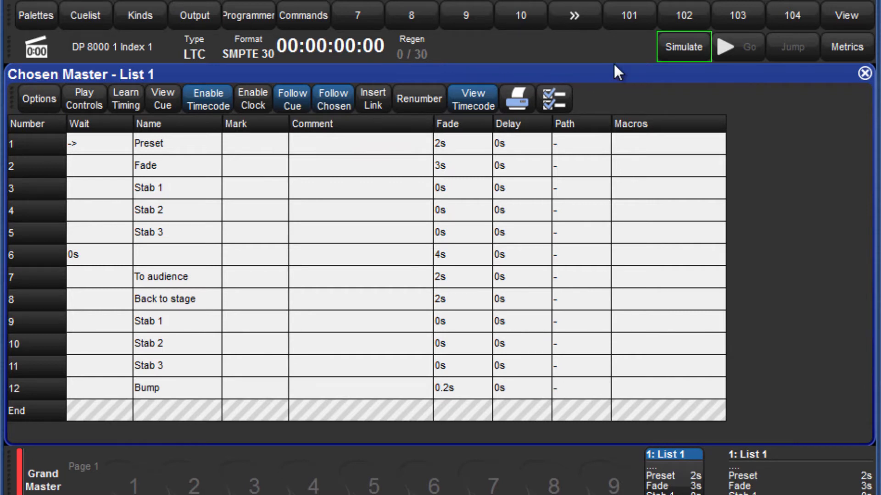
pyautogui.click(685, 47)
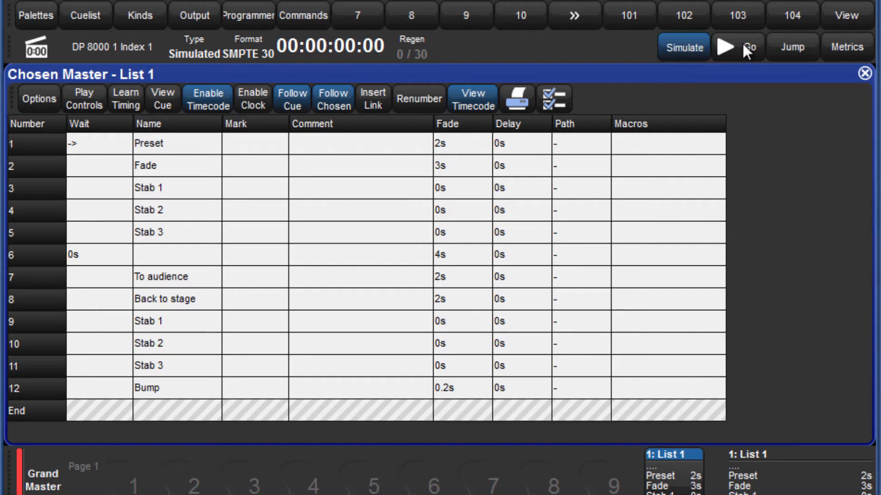
pyautogui.click(740, 47)
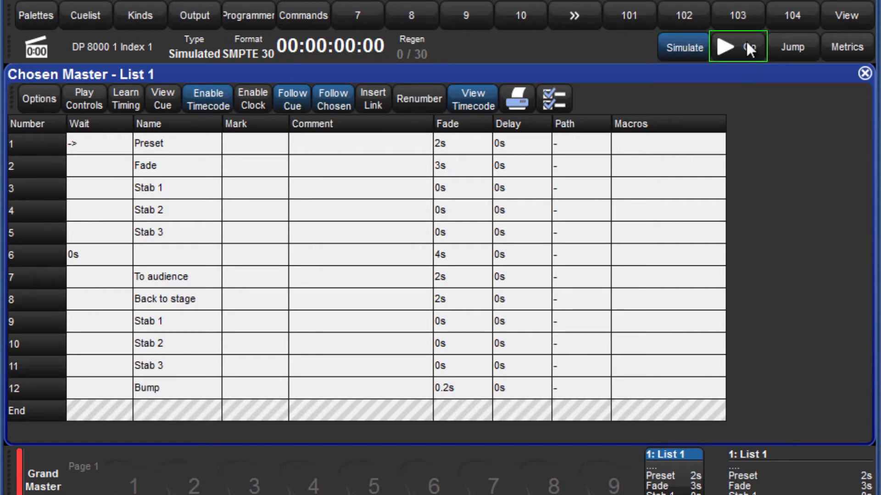
pyautogui.click(723, 47)
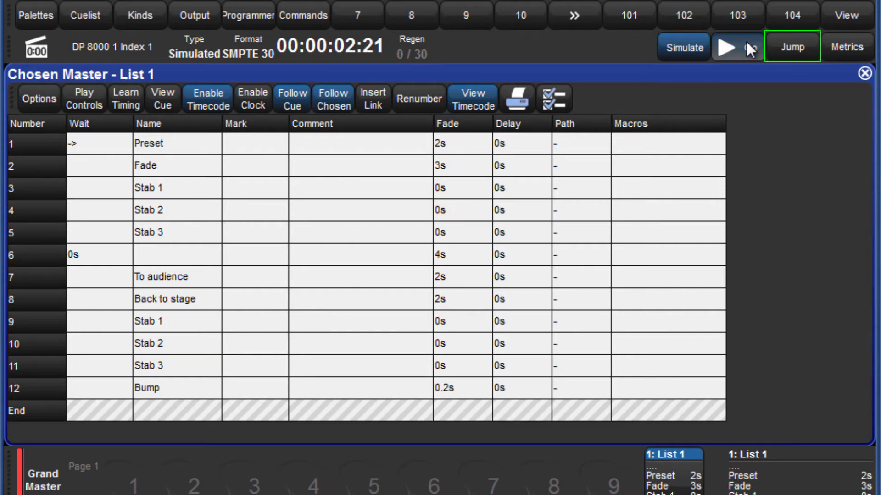
# Jump the simulated timecode to 00/02/00.00, then back to 00/00/00.00
pyautogui.click(795, 46)
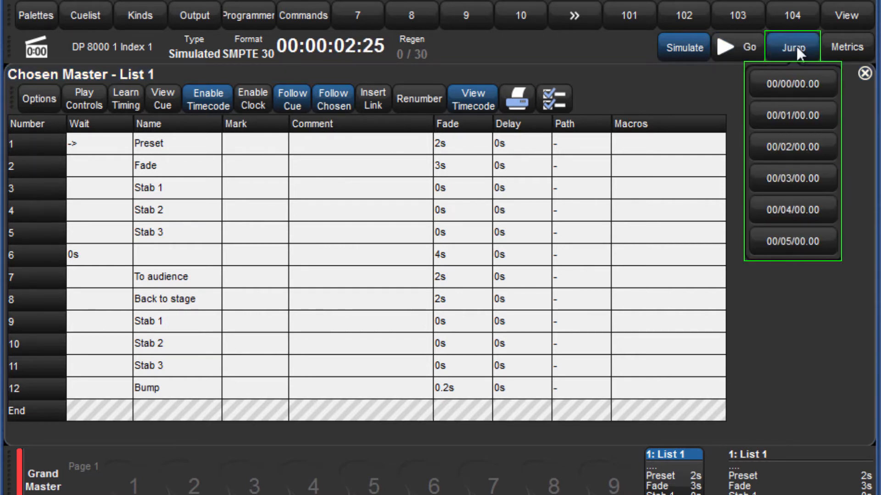
pyautogui.click(792, 115)
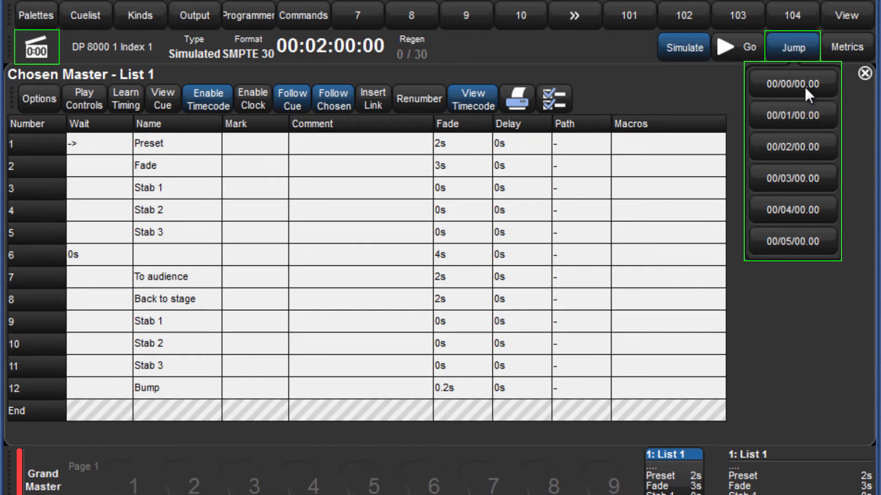
pyautogui.click(797, 83)
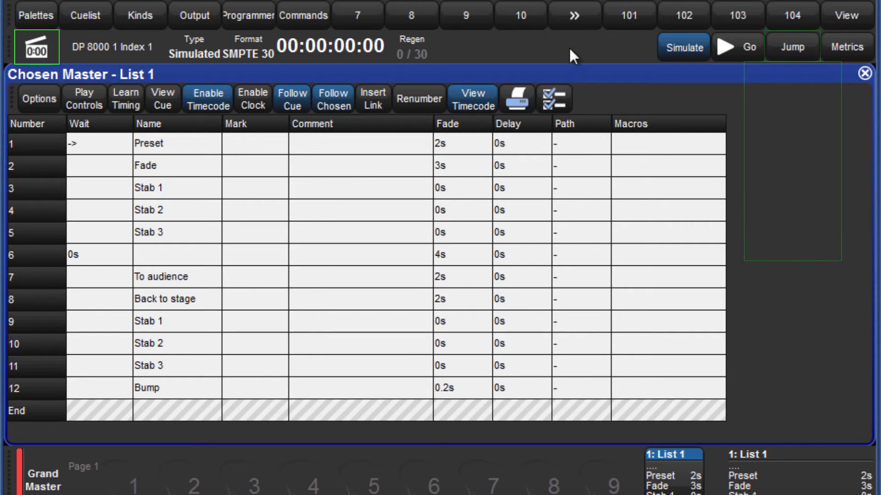
pyautogui.click(33, 48)
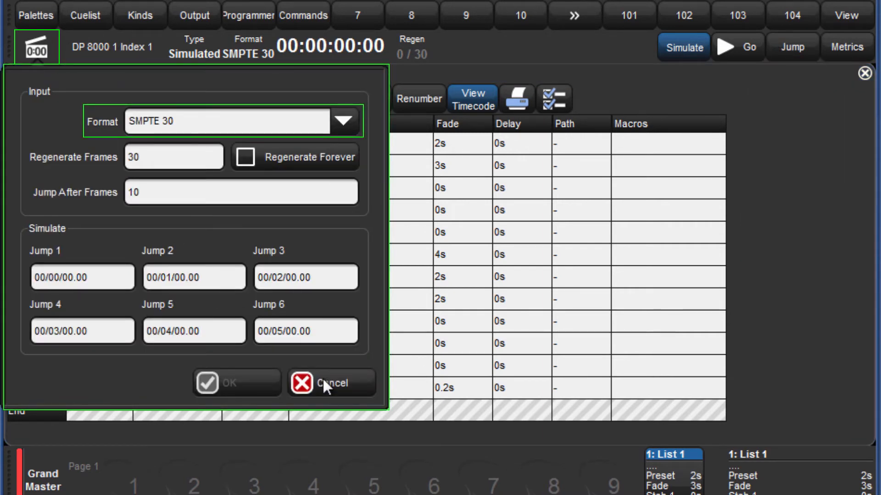
pyautogui.moveTo(332, 394)
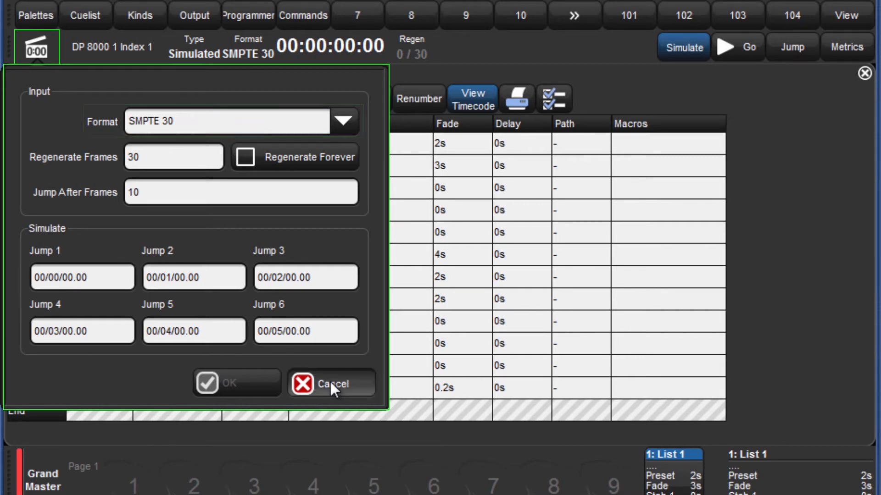
# Cancel the SMPTE 30 timecode input settings without changing anything
pyautogui.click(334, 384)
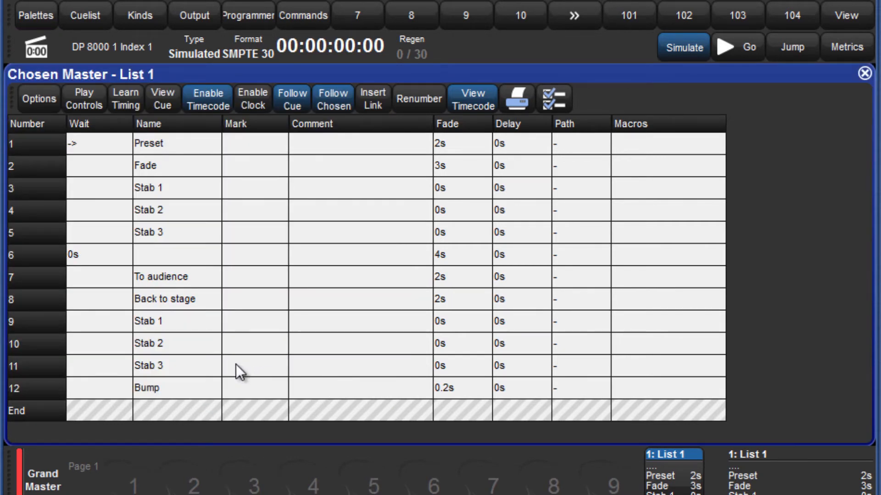
pyautogui.moveTo(218, 359)
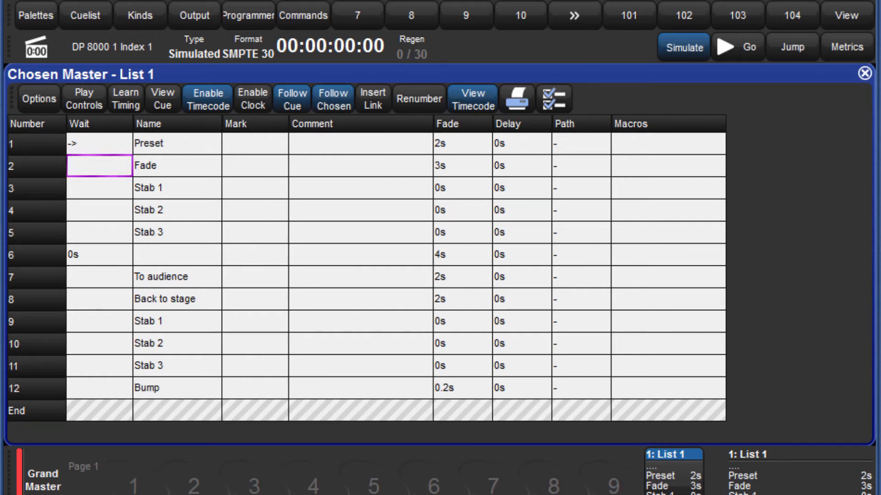
# Enter a timecode wait of 00/00/01.12 for cue 2 Fade
pyautogui.click(99, 165)
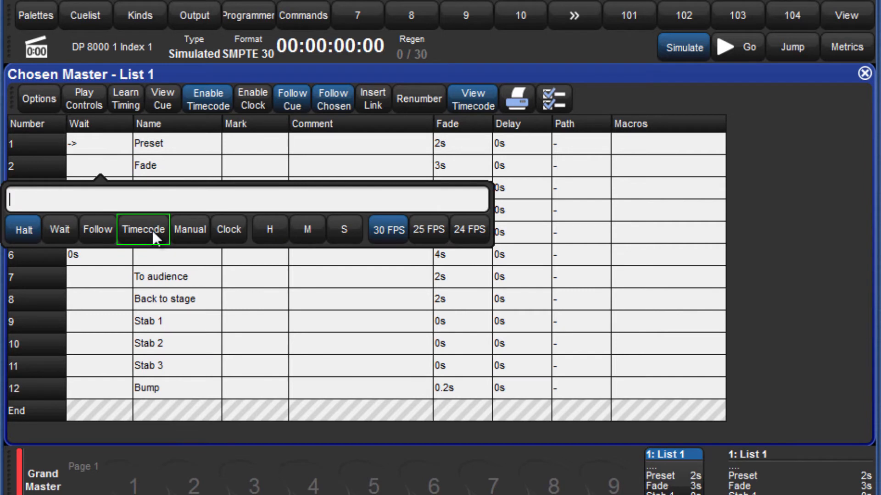
pyautogui.write('0/0/1.')
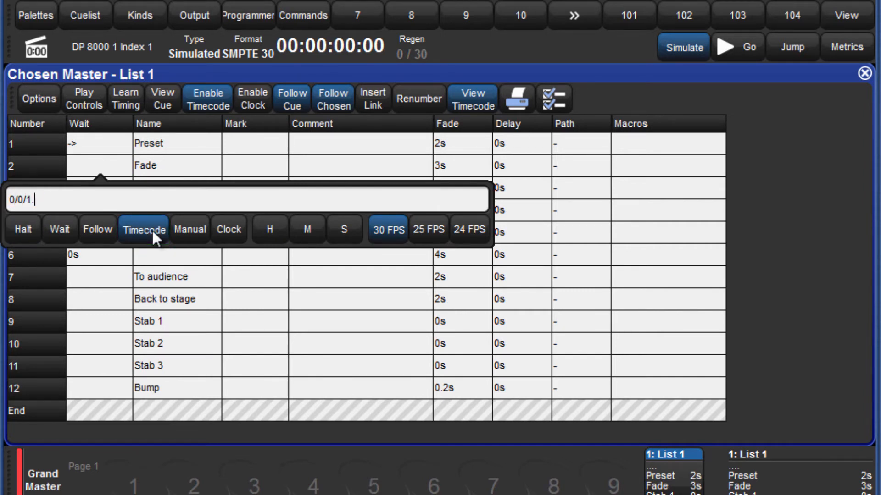
pyautogui.press('Enter')
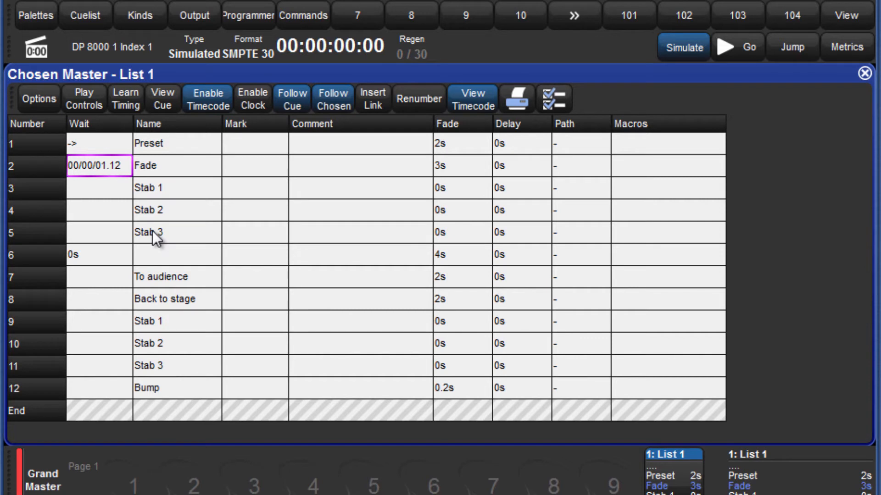
pyautogui.click(126, 98)
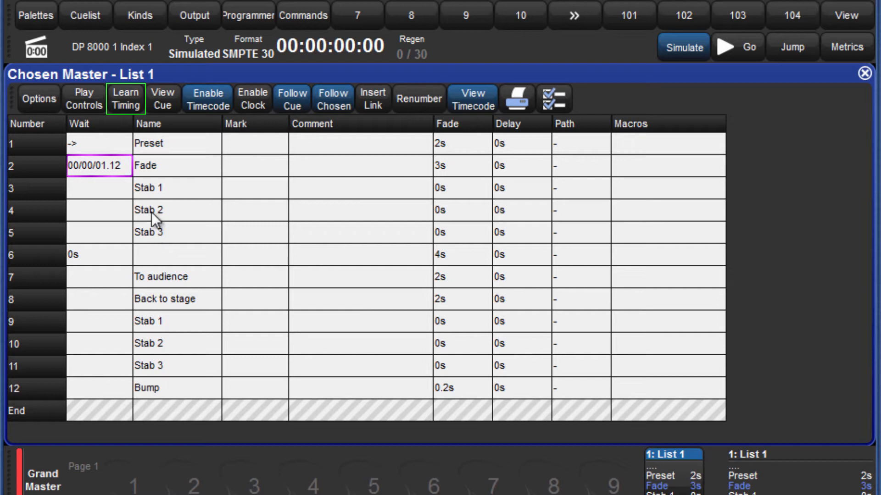
pyautogui.moveTo(130, 107)
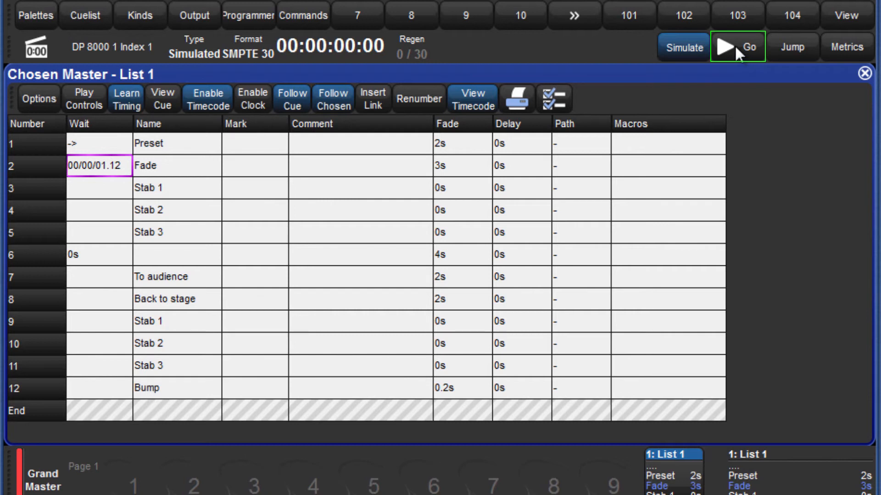
# Run the simulated timecode so Learn Timing records waits for cues 3–12
pyautogui.click(735, 47)
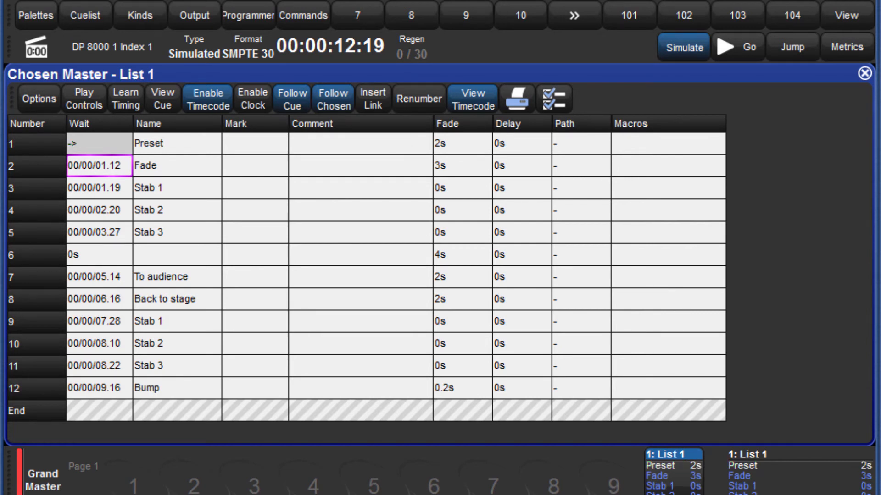
# Replay the list from 00/00/00.00, then change cue 4 Stab 2's wait to 00/00/02.10
pyautogui.click(800, 47)
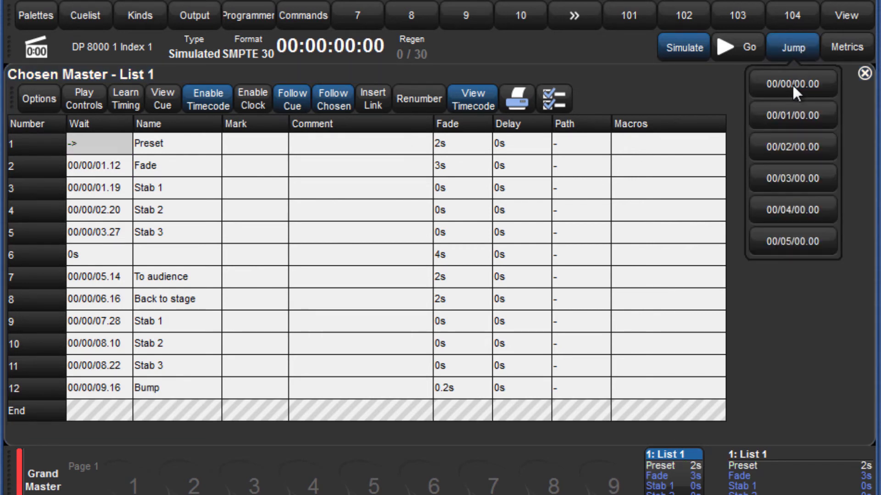
pyautogui.moveTo(738, 55)
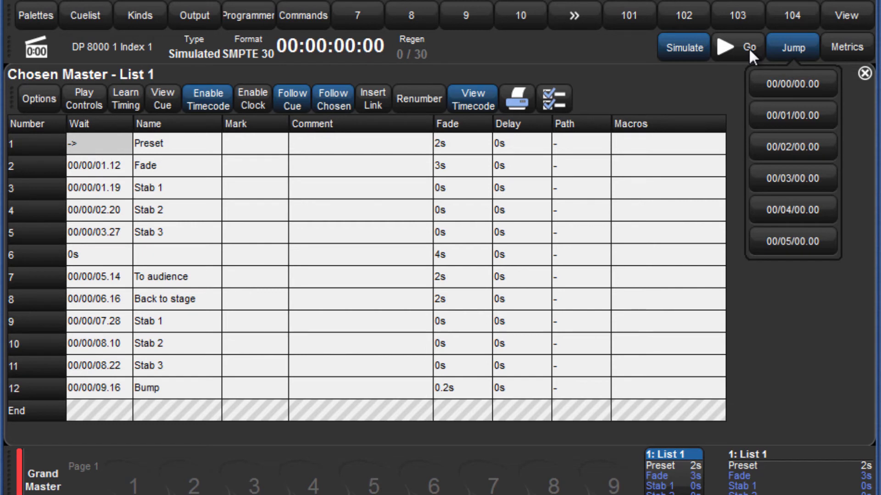
pyautogui.click(734, 48)
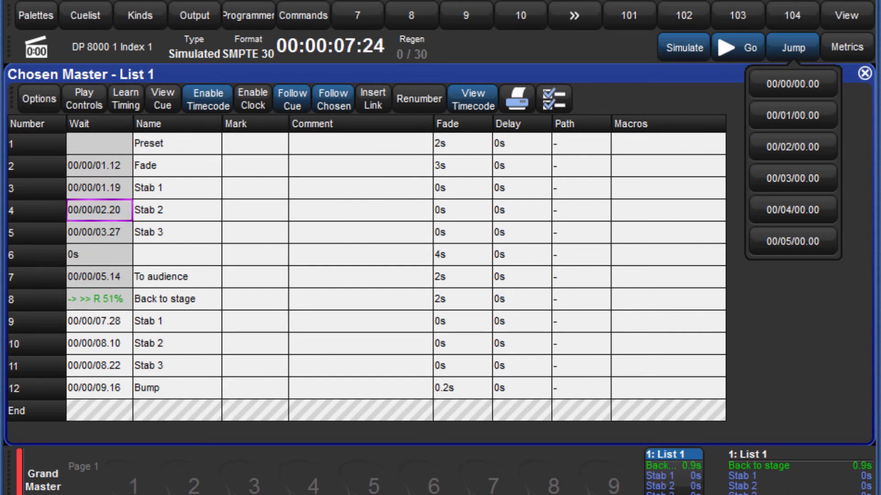
pyautogui.click(98, 210)
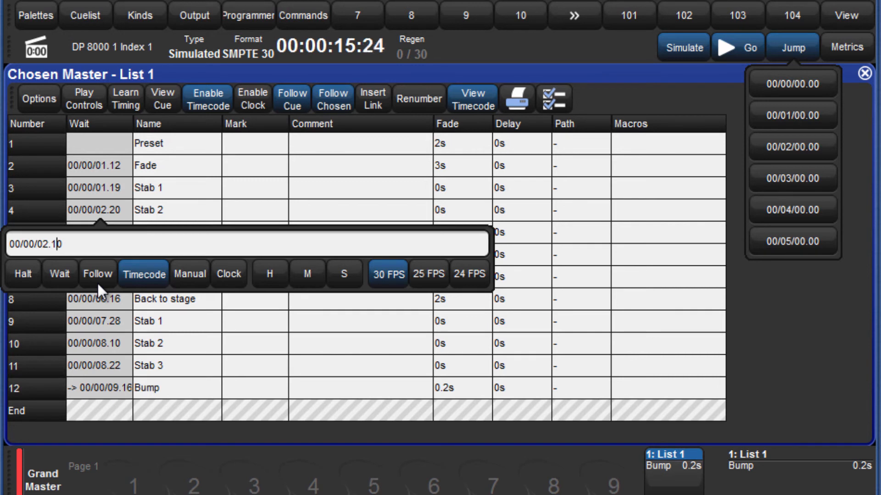
pyautogui.press('Enter')
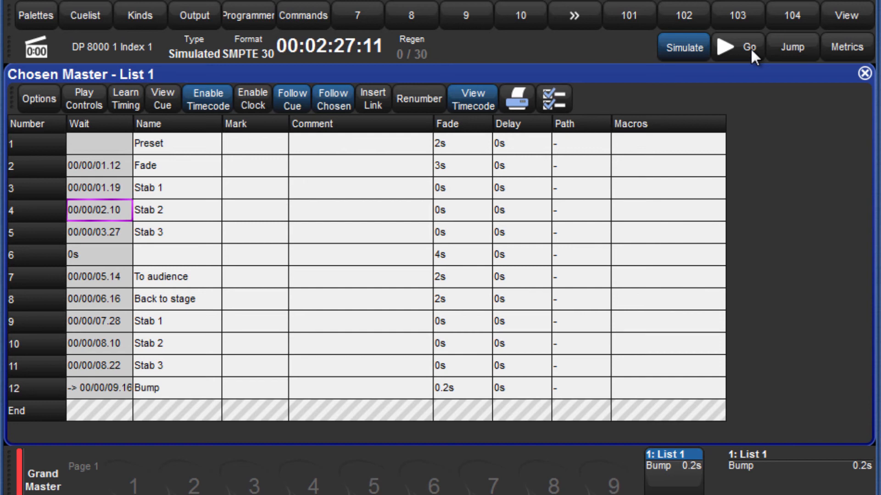
pyautogui.moveTo(104, 152)
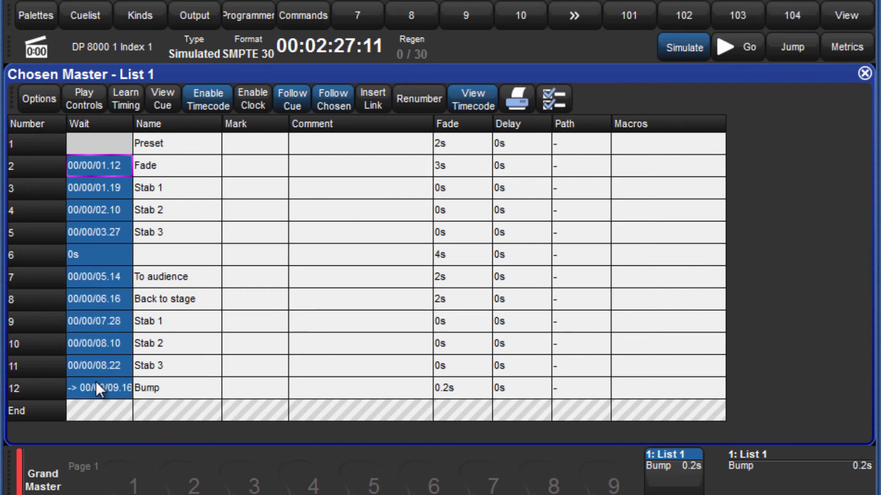
# Shift the waits of cues 2–12 to minute 03, giving 00/03/01.12 through 00/03/09.16
pyautogui.click(94, 165)
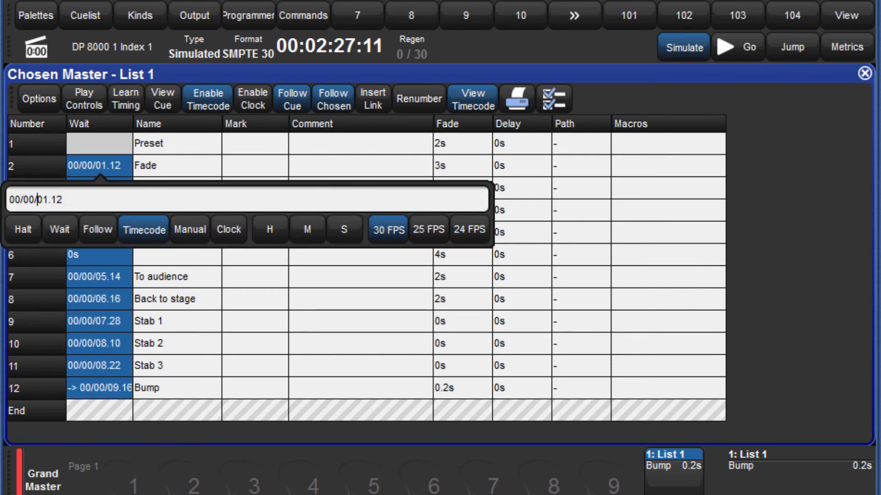
pyautogui.write('3')
pyautogui.press('Enter')
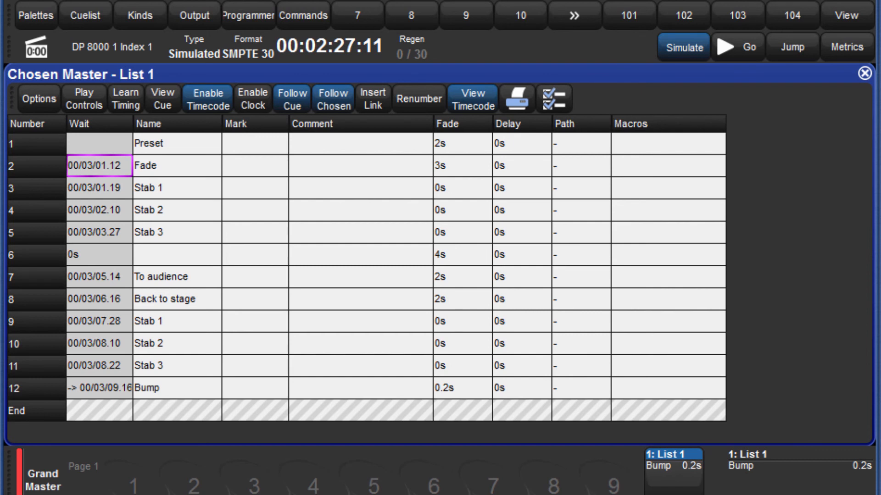
pyautogui.click(99, 255)
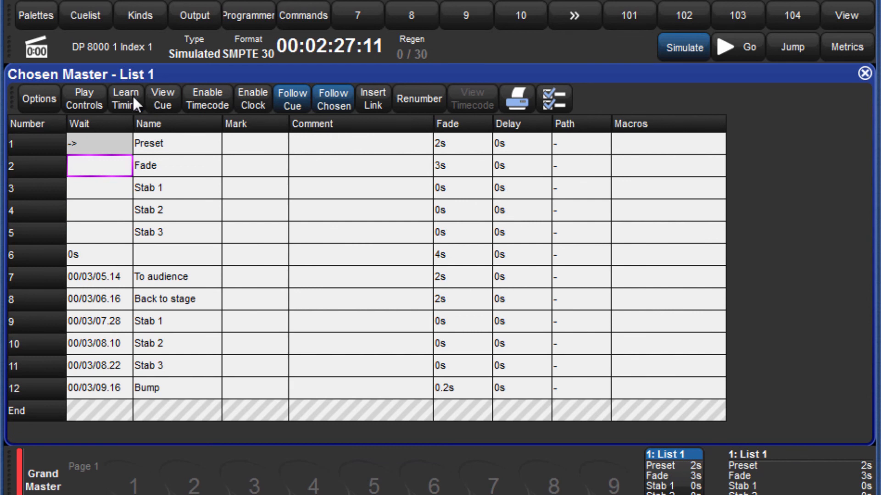
# Turn on Learn Timing to record cue timings from cue 2 Fade during playback
pyautogui.click(126, 98)
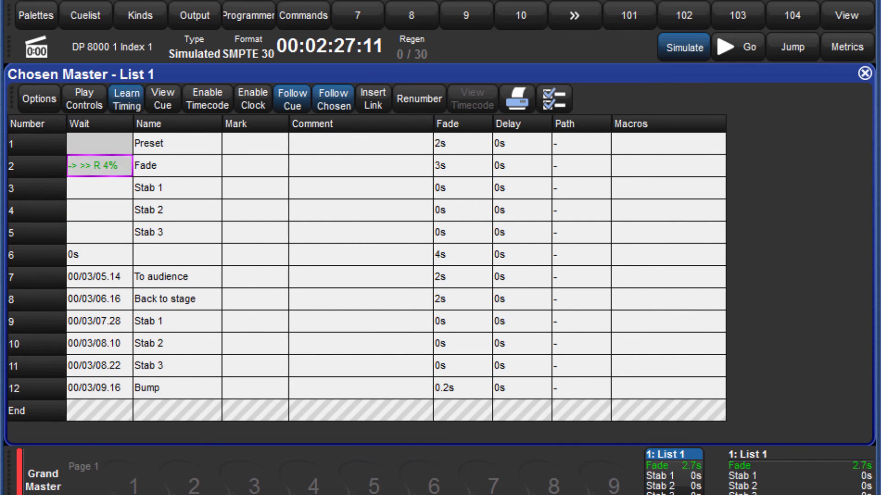